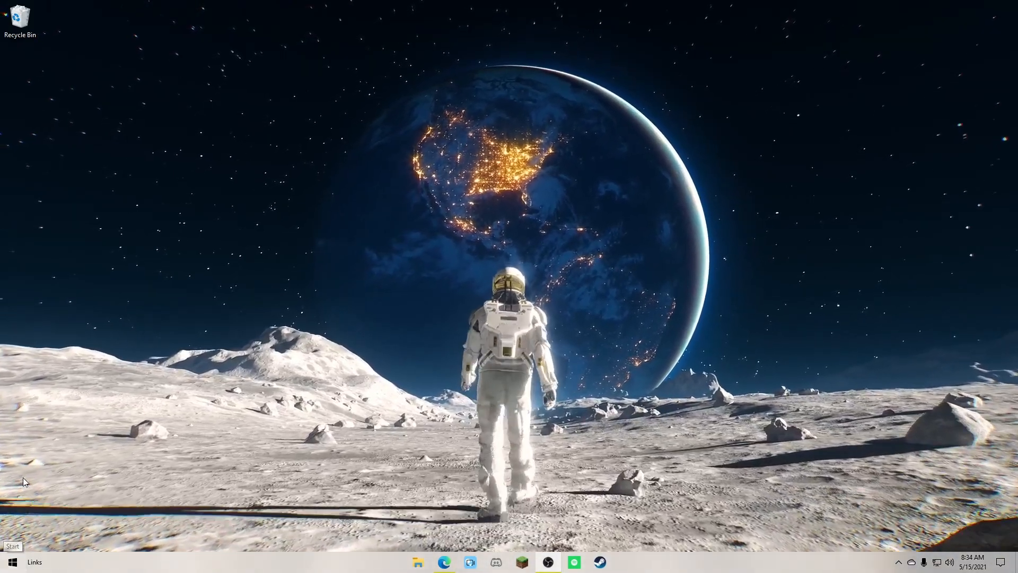
- Launch the Microsoft Store from the Start menu
{"action": "left_click", "coordinate": [10, 562]}
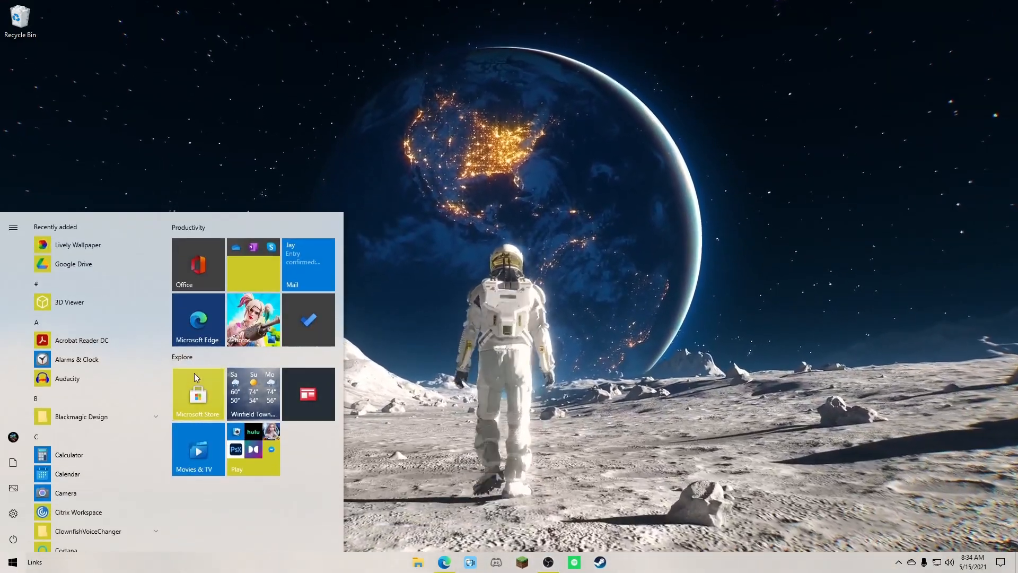
{"action": "left_click", "coordinate": [197, 393]}
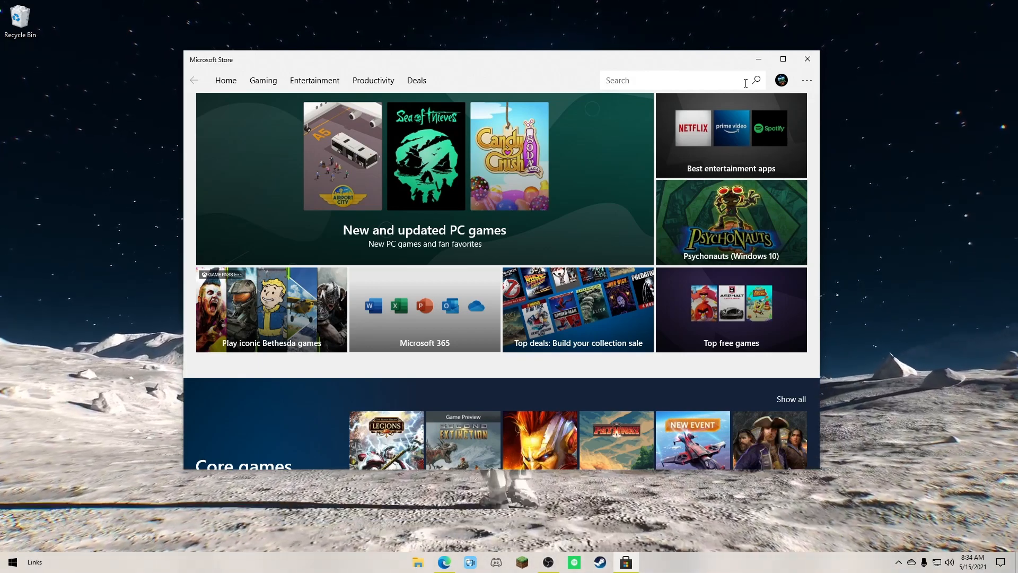
- Search the Store for 'translu' to find TranslucentTB
{"action": "left_click", "coordinate": [670, 80]}
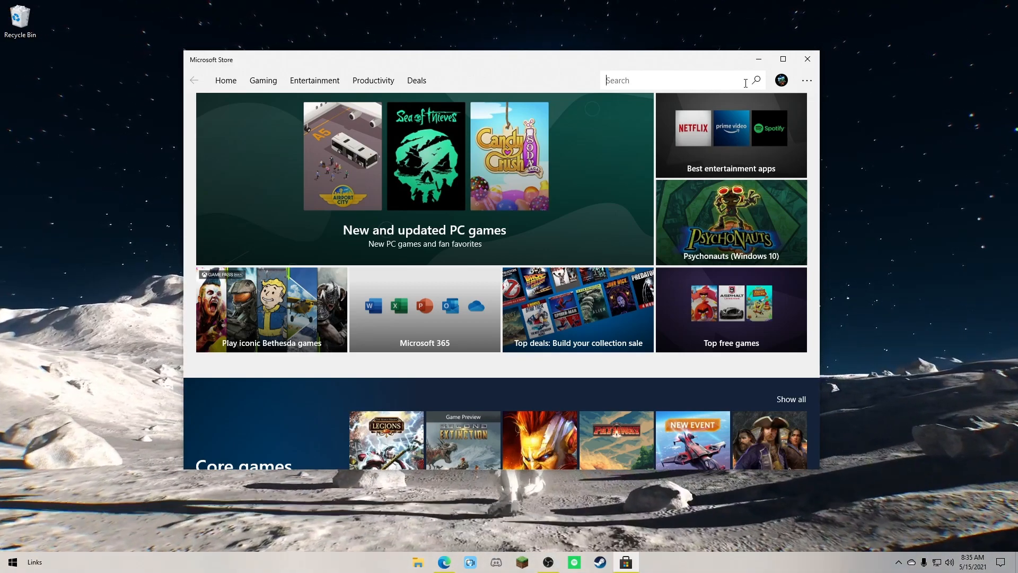
{"action": "type", "text": "translu"}
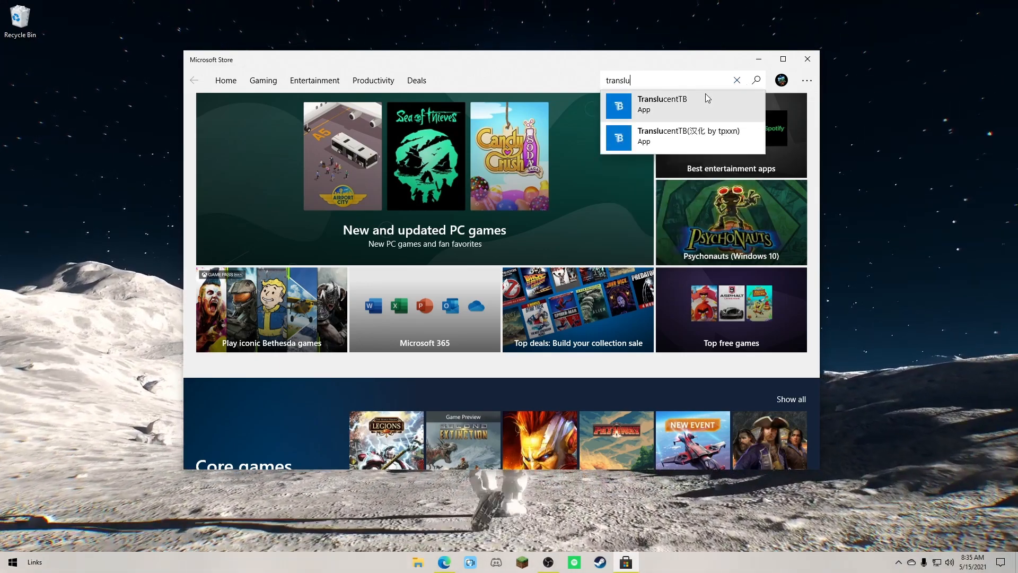
{"action": "mouse_move", "coordinate": [688, 117]}
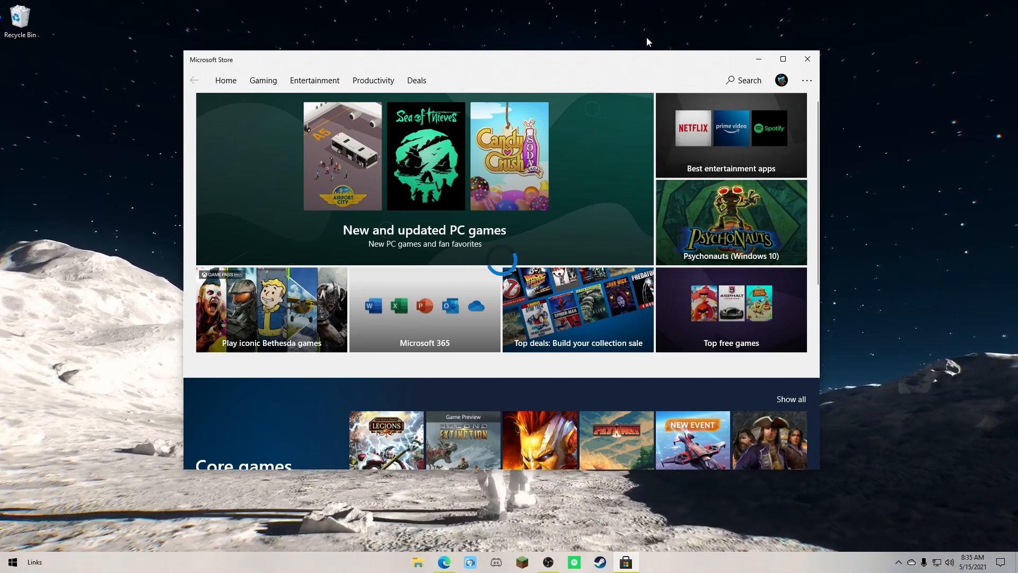
{"action": "mouse_move", "coordinate": [552, 244]}
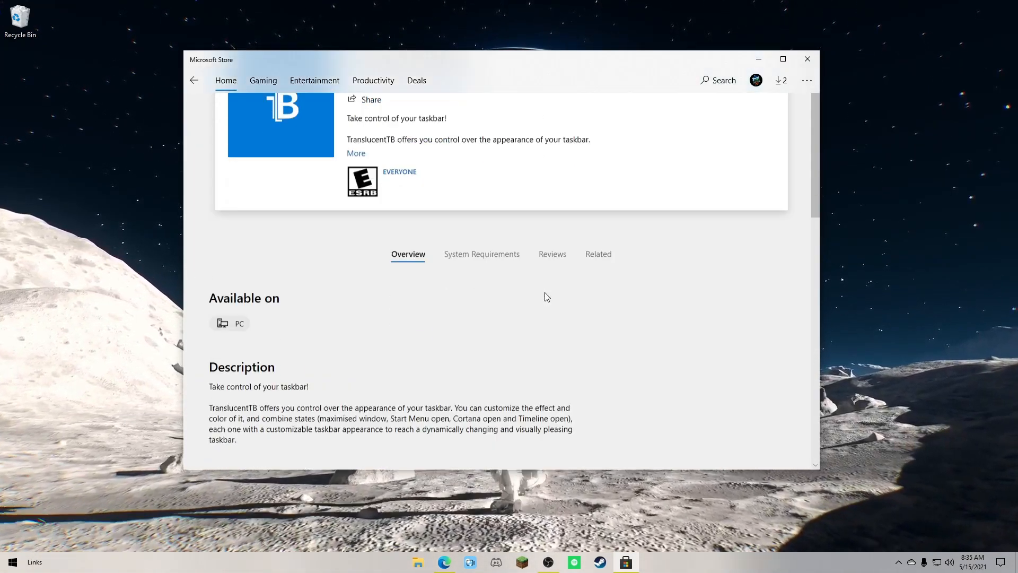
- Browse the TranslucentTB Store page and install the app
{"action": "scroll", "scroll_direction": "down", "scroll_amount": 3}
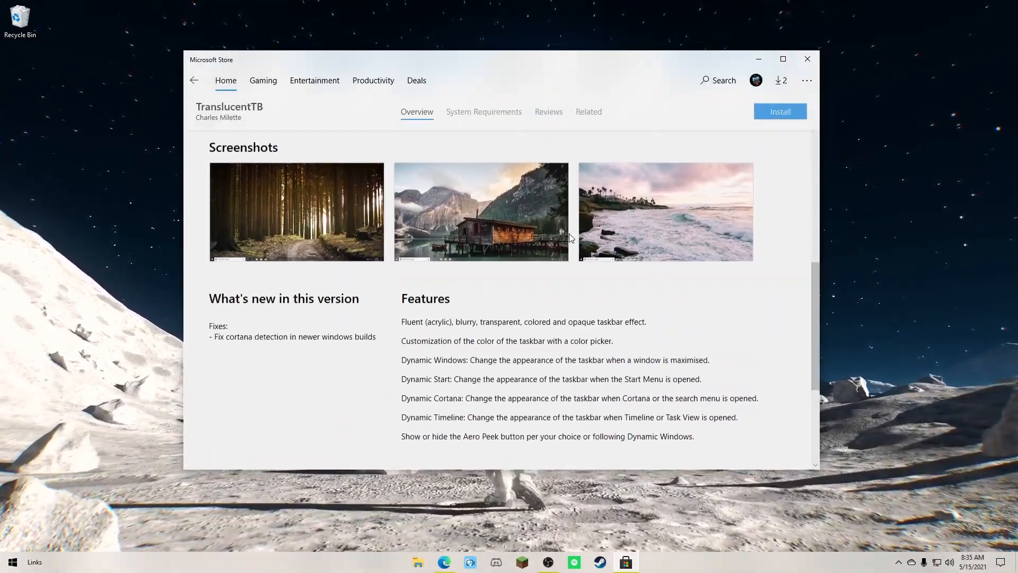
{"action": "scroll", "scroll_direction": "up", "scroll_amount": 3}
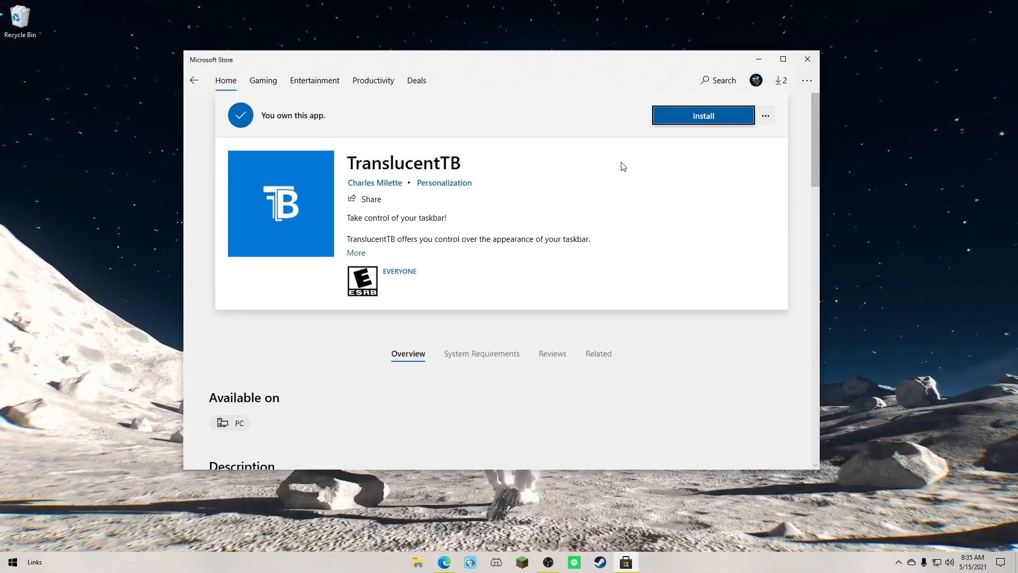
{"action": "left_click", "coordinate": [703, 115]}
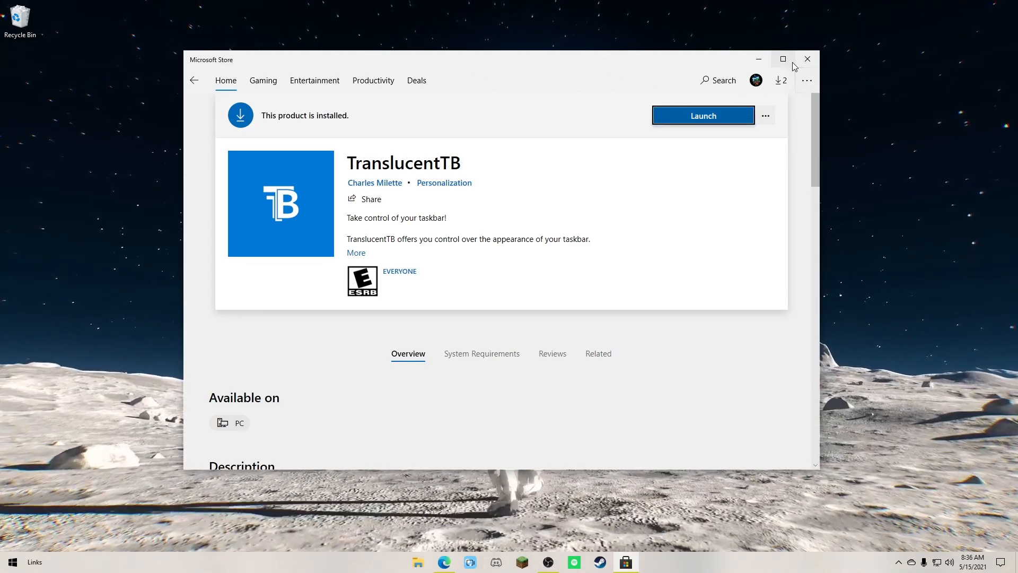
- Launch TranslucentTB from the Store and accept the GPLv3 license prompt
{"action": "left_click", "coordinate": [703, 115]}
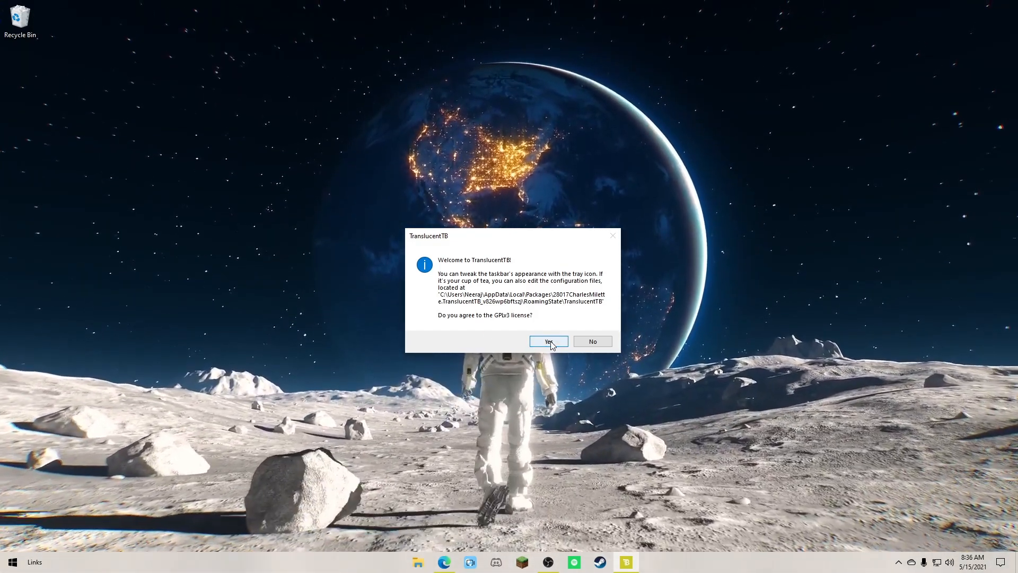
{"action": "left_click", "coordinate": [549, 341]}
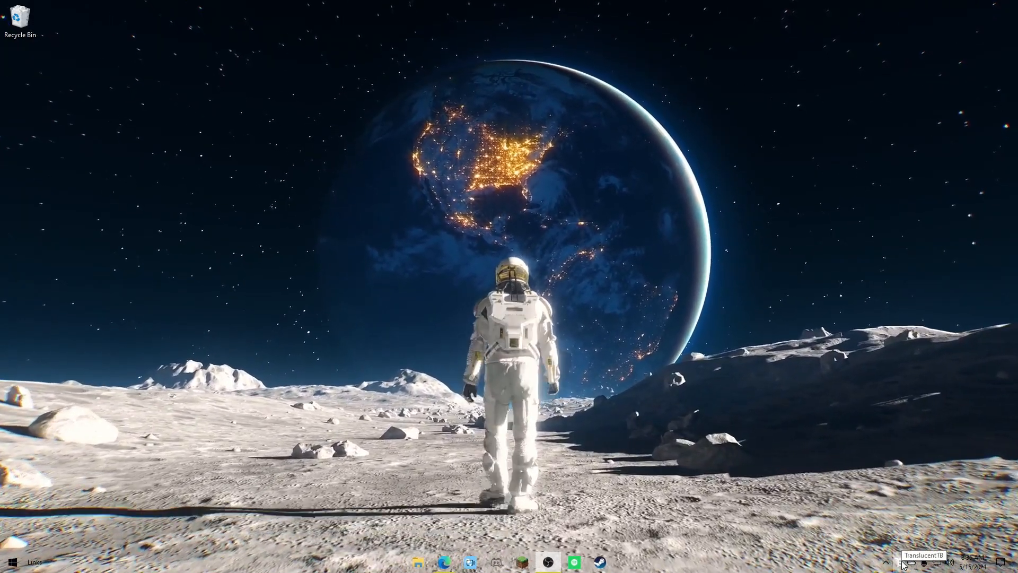
- Set TranslucentTB's maximised-window taskbar appearance from its tray icon menu
{"action": "left_click", "coordinate": [900, 563]}
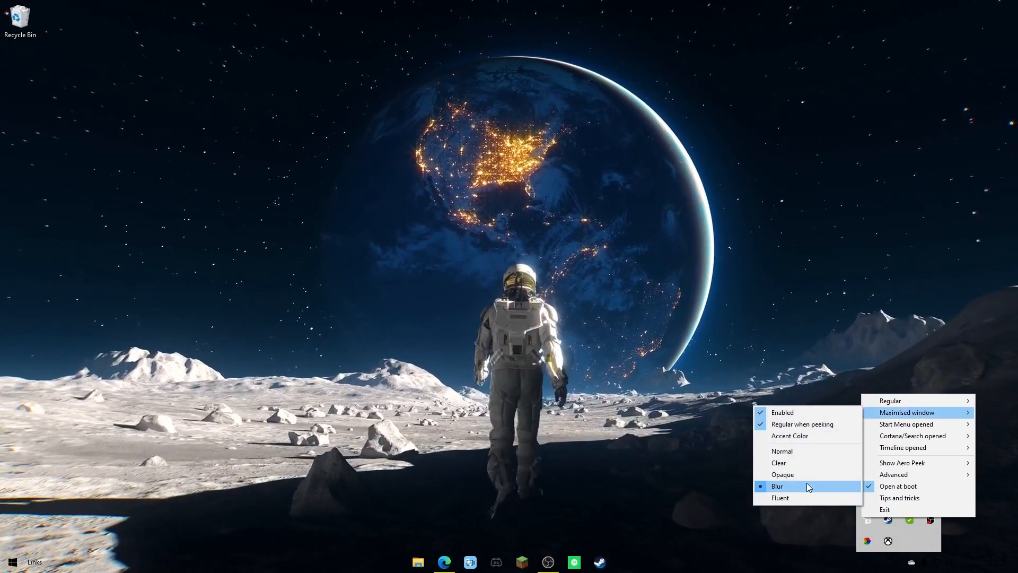
{"action": "left_click", "coordinate": [791, 486]}
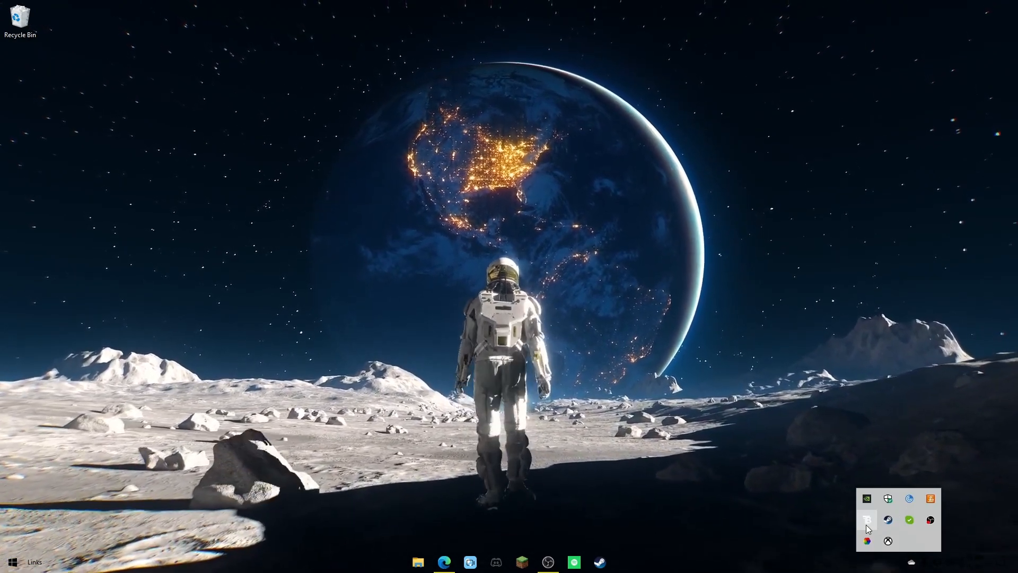
{"action": "right_click", "coordinate": [866, 520]}
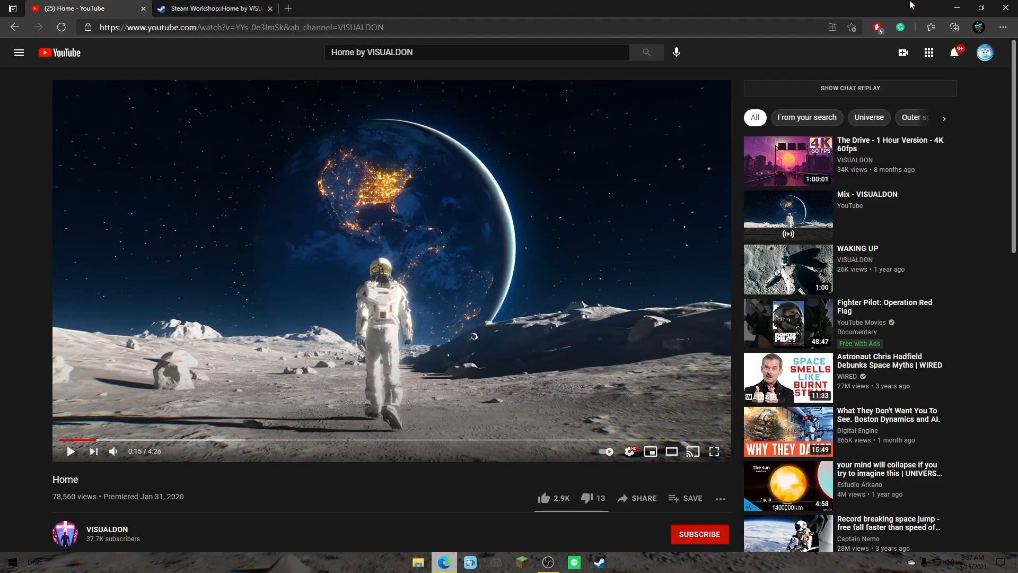
- Open a new tab in Microsoft Edge
{"action": "left_click", "coordinate": [275, 8]}
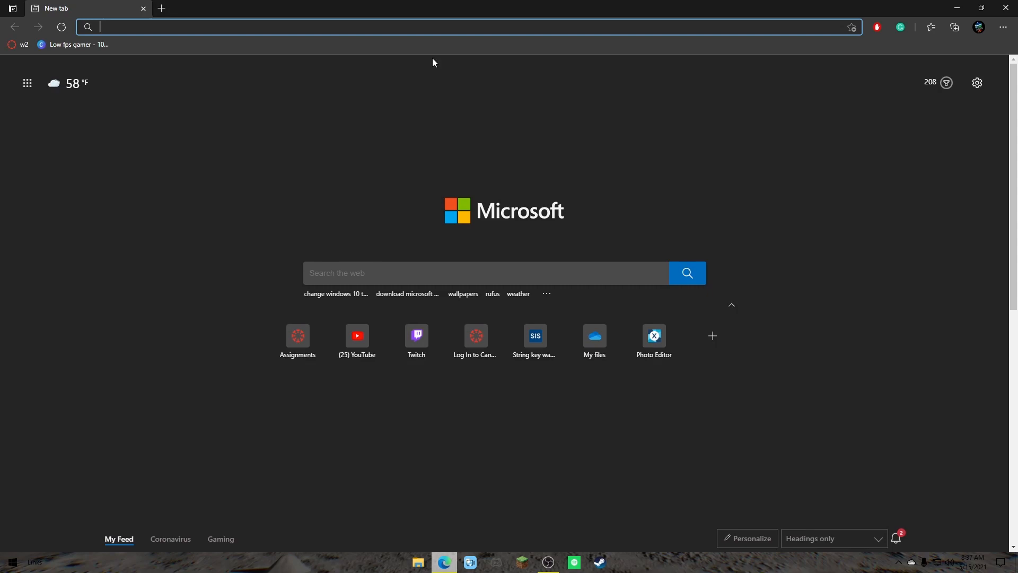
{"action": "mouse_move", "coordinate": [297, 539]}
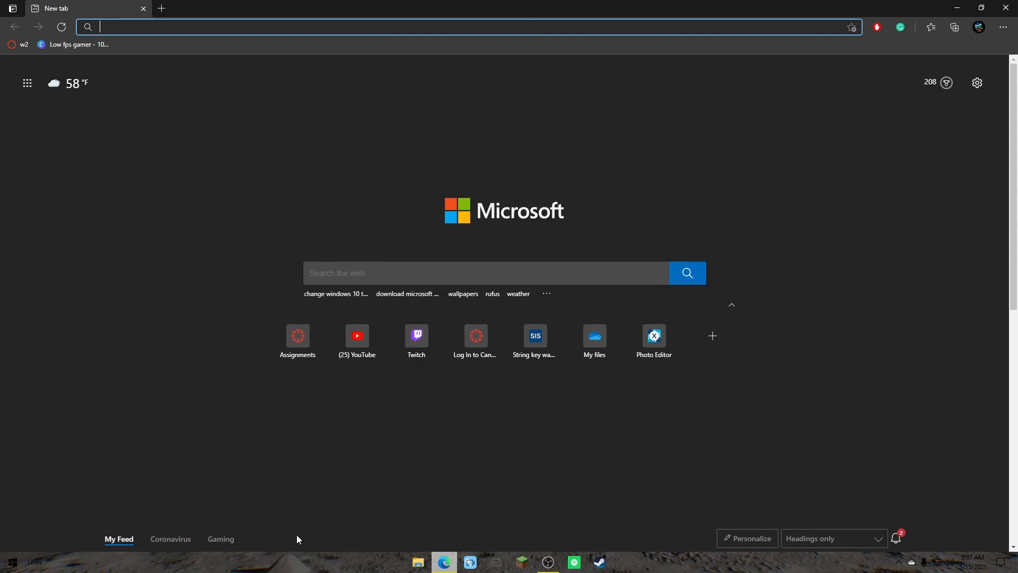
{"action": "mouse_move", "coordinate": [269, 571]}
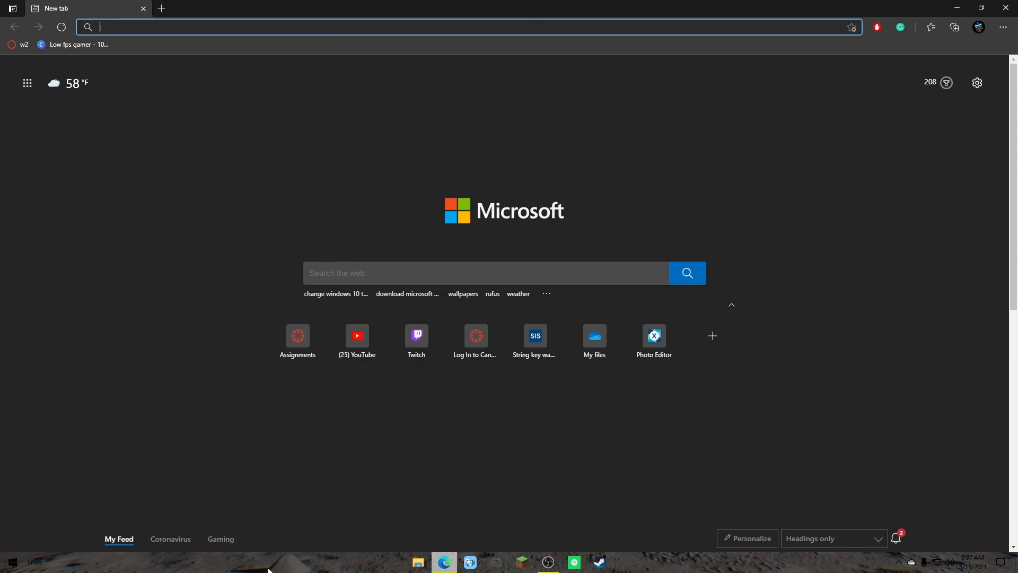
{"action": "mouse_move", "coordinate": [784, 566]}
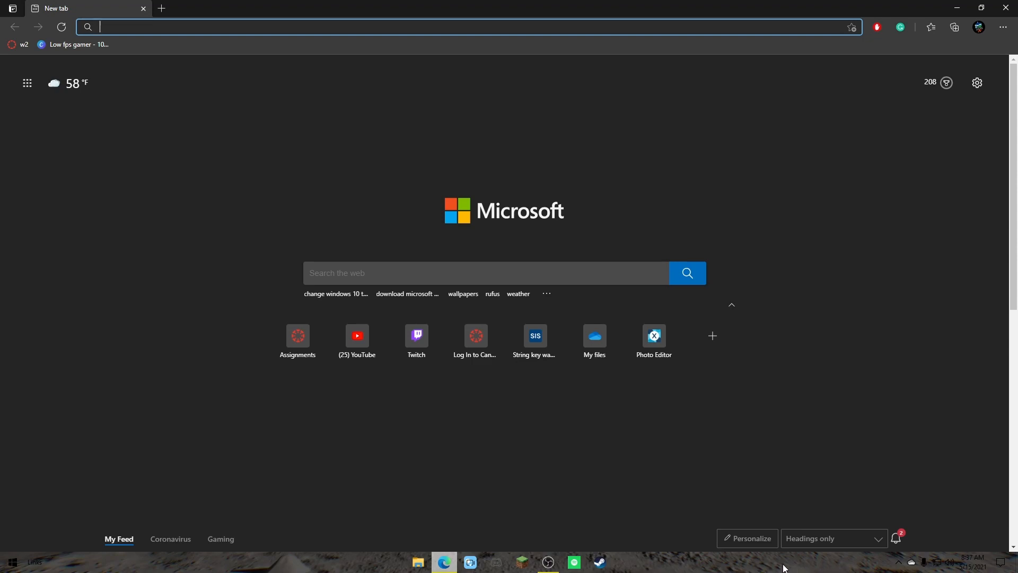
{"action": "mouse_move", "coordinate": [807, 533]}
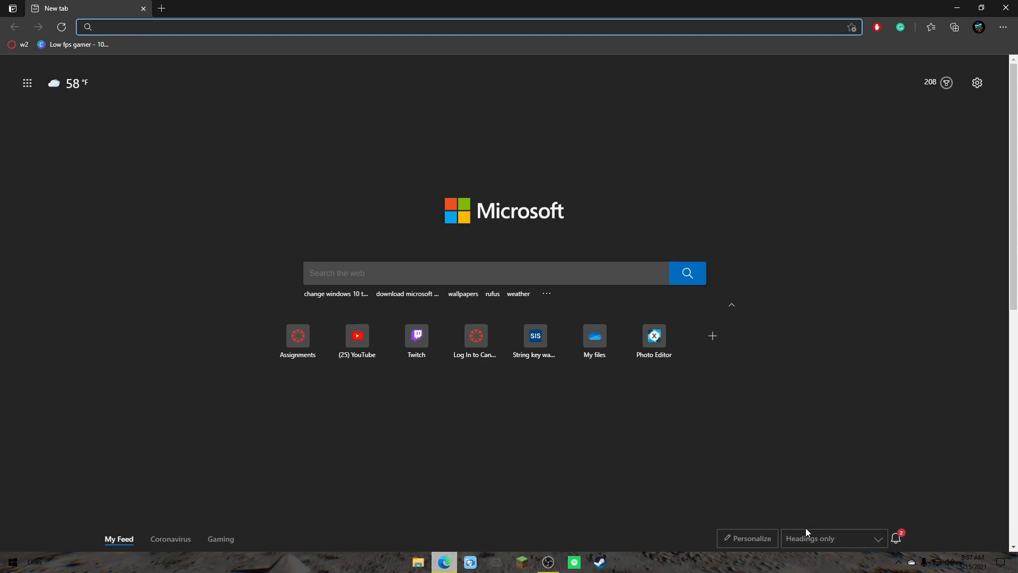
{"action": "mouse_move", "coordinate": [477, 117]}
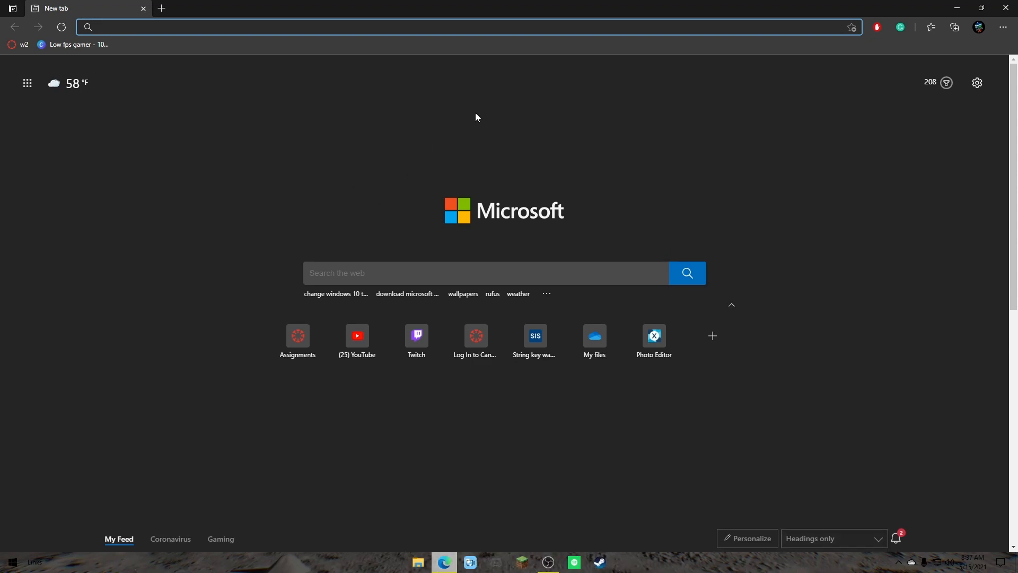
{"action": "mouse_move", "coordinate": [410, 564]}
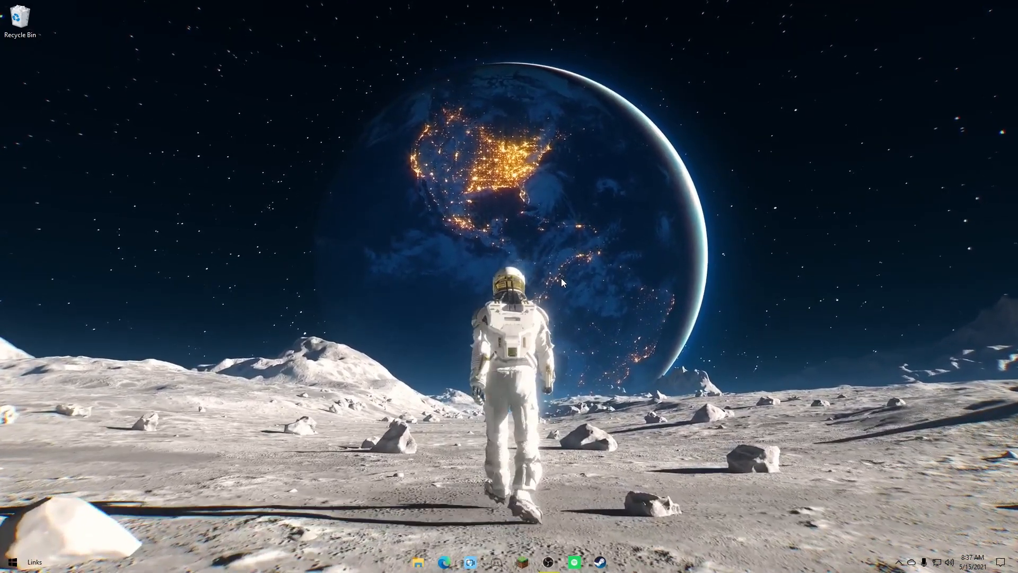
{"action": "left_click", "coordinate": [902, 562]}
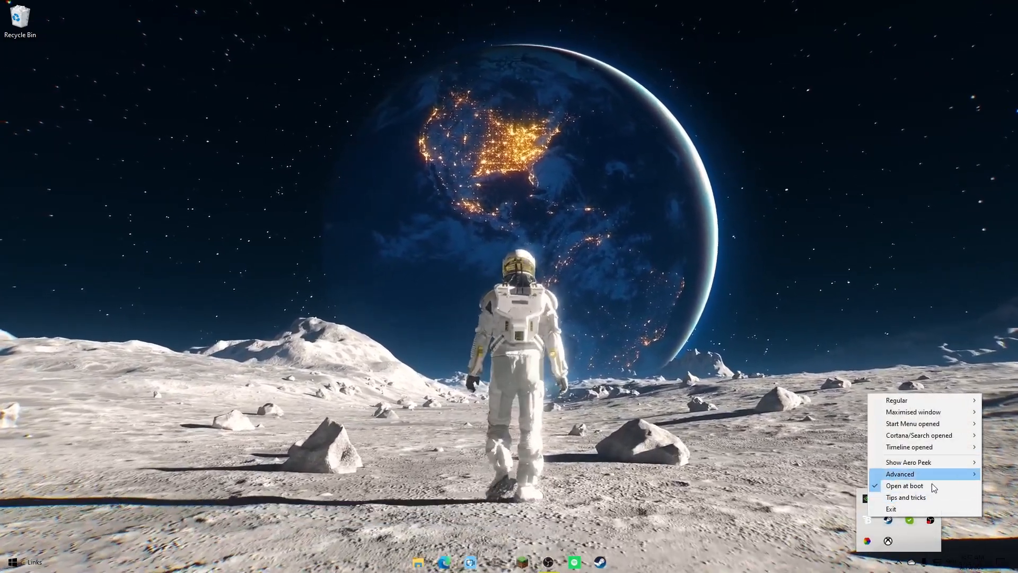
{"action": "mouse_move", "coordinate": [753, 410]}
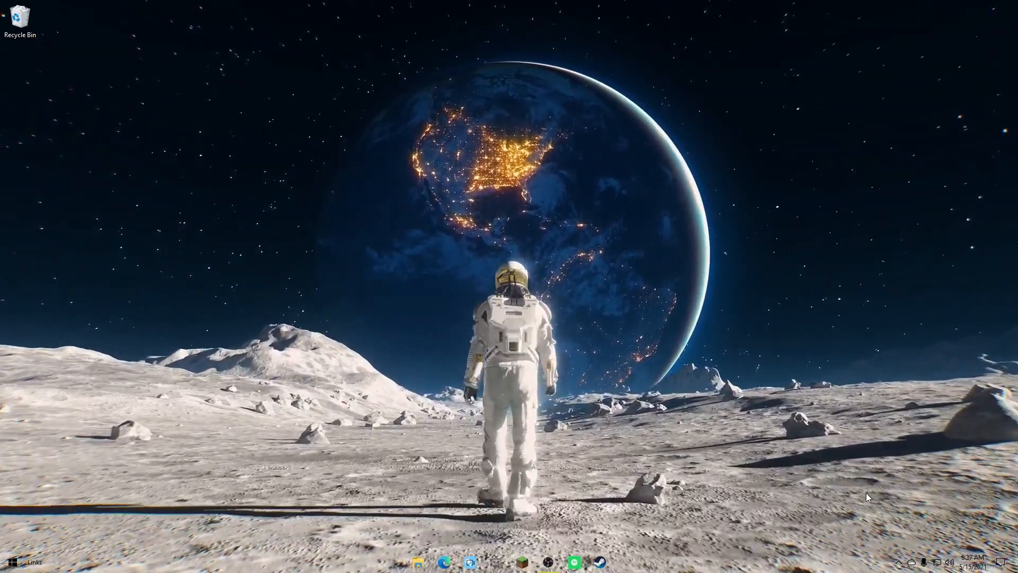
{"action": "left_click", "coordinate": [898, 564]}
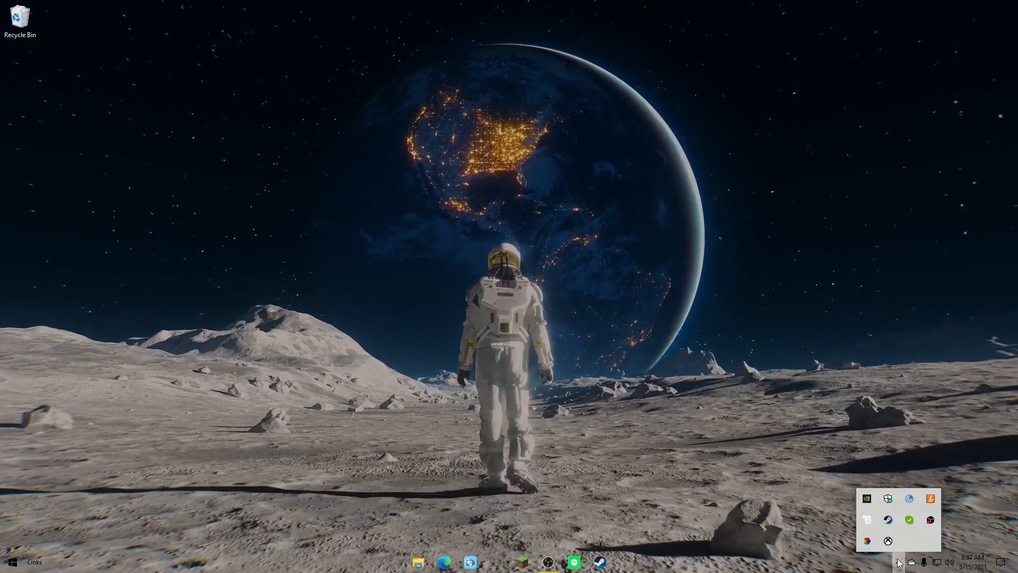